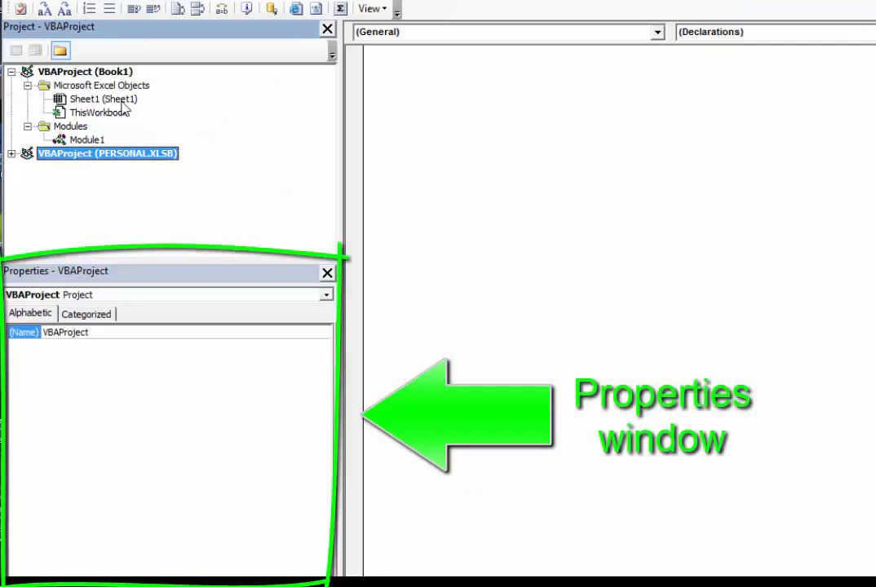
- Select Sheet1 (Data) in the Project Explorer to display its properties and code name
click(104, 100)
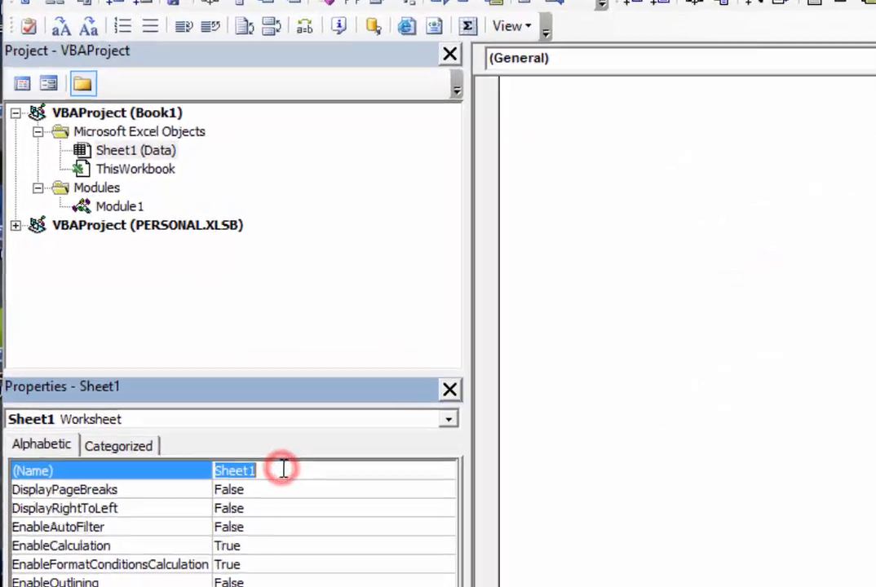
- Begin a WriteValue macro writing 66 into A1 of the Data worksheet
text(cn)
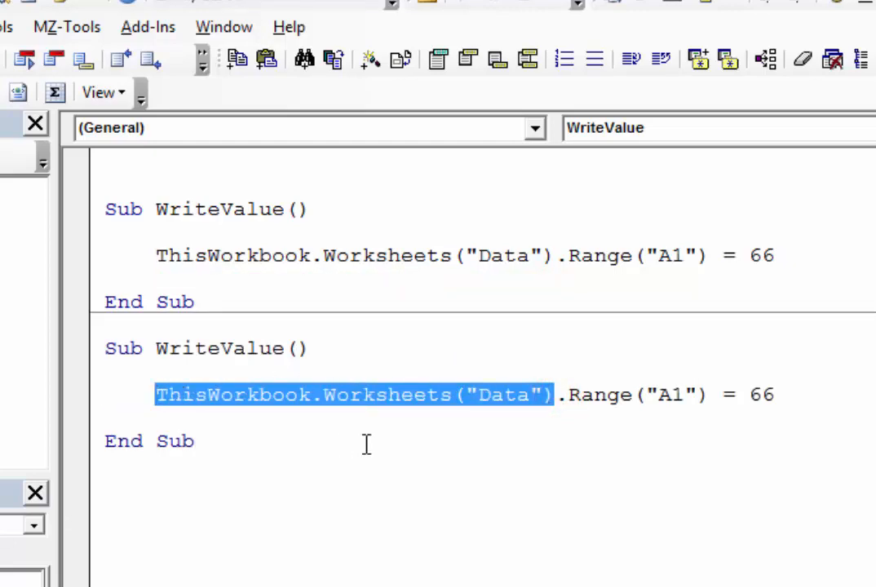
- Replace the worksheet reference in the copied macro with the code name cnData
text(cnData)
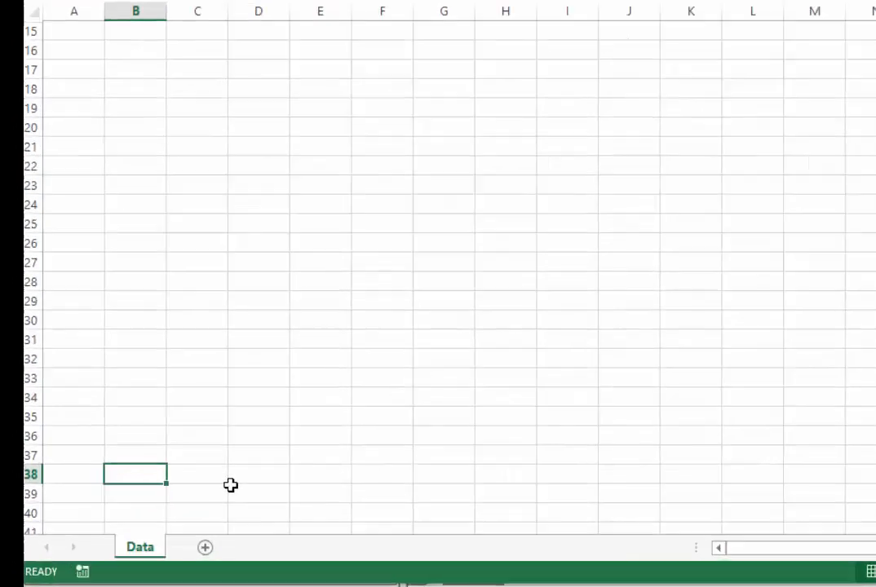
- Rename the Data sheet to Data12 via the tab's context menu
right_click(140, 546)
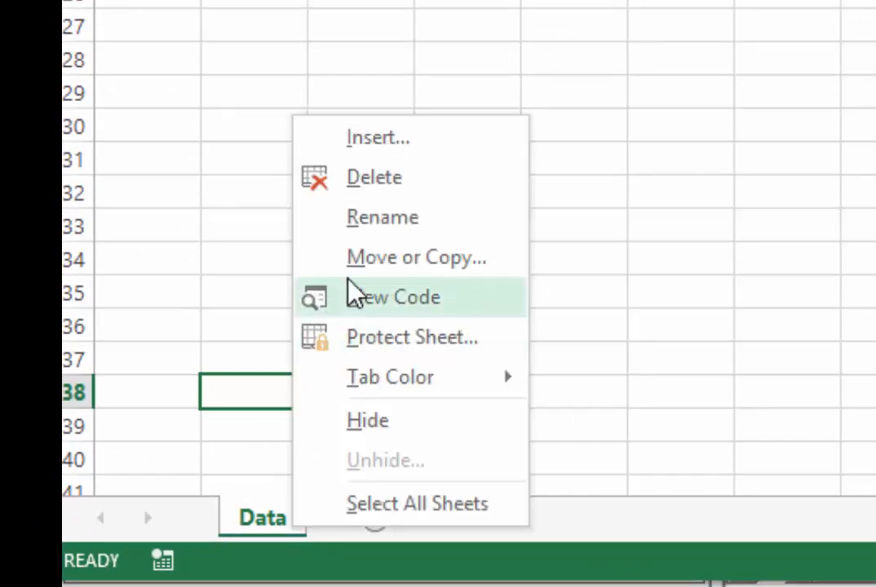
click(382, 217)
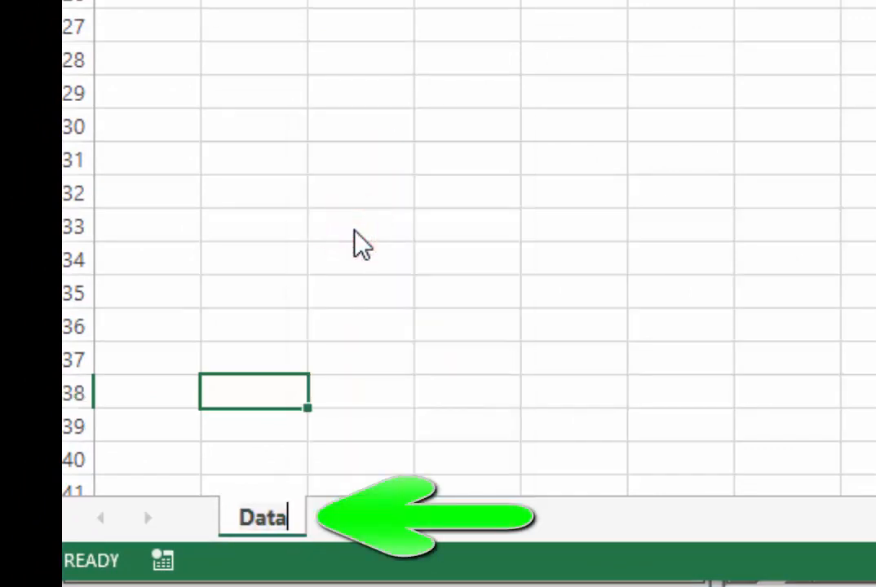
text(12)
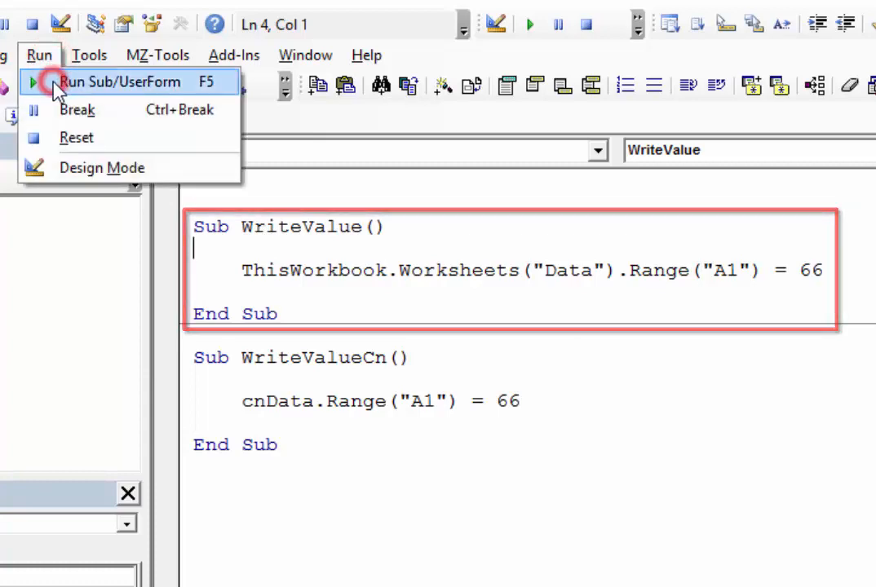
- Run WriteValue (run-time error 9, dismissed), then run WriteValueCn successfully
click(121, 82)
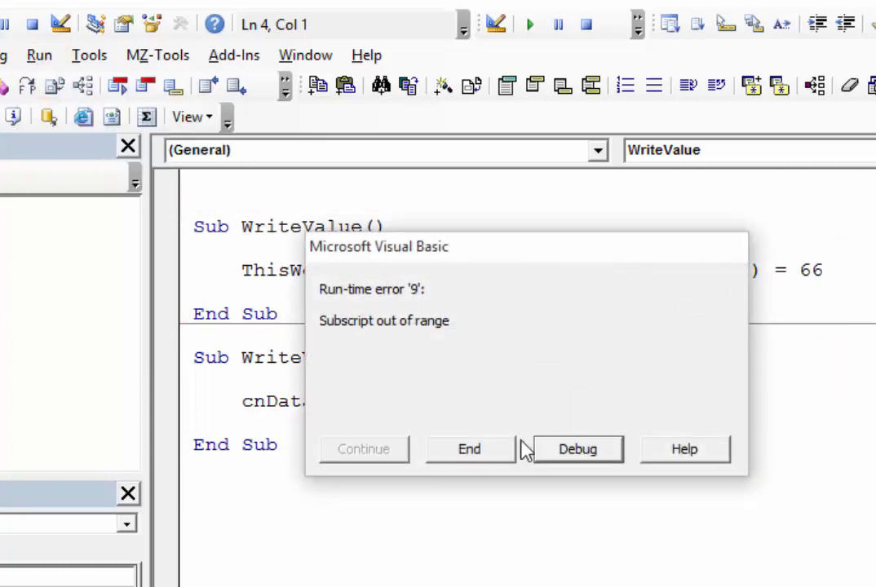
click(577, 450)
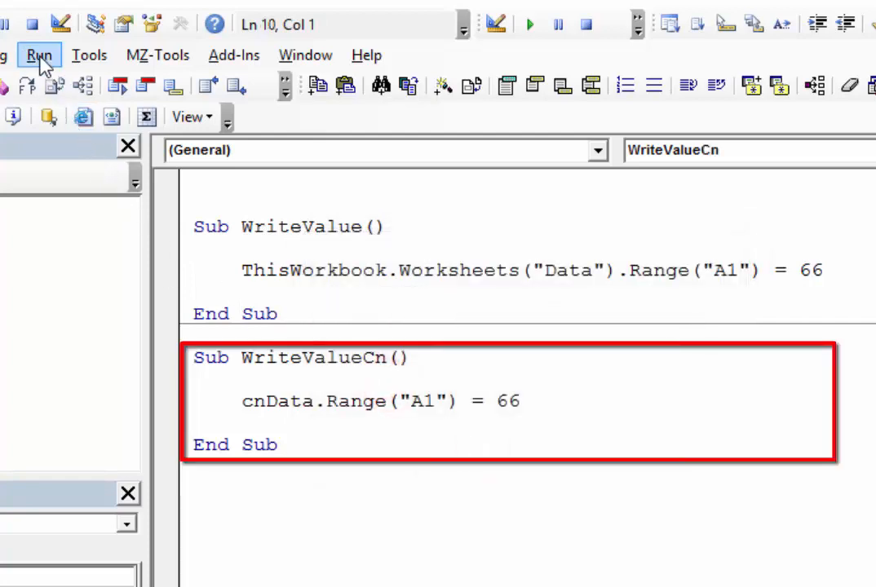
click(39, 55)
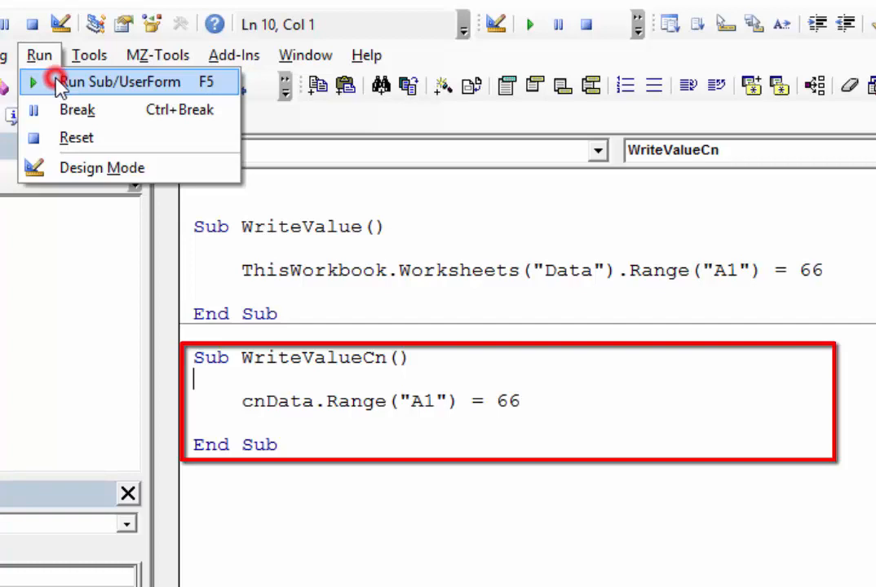
click(122, 82)
text(1)
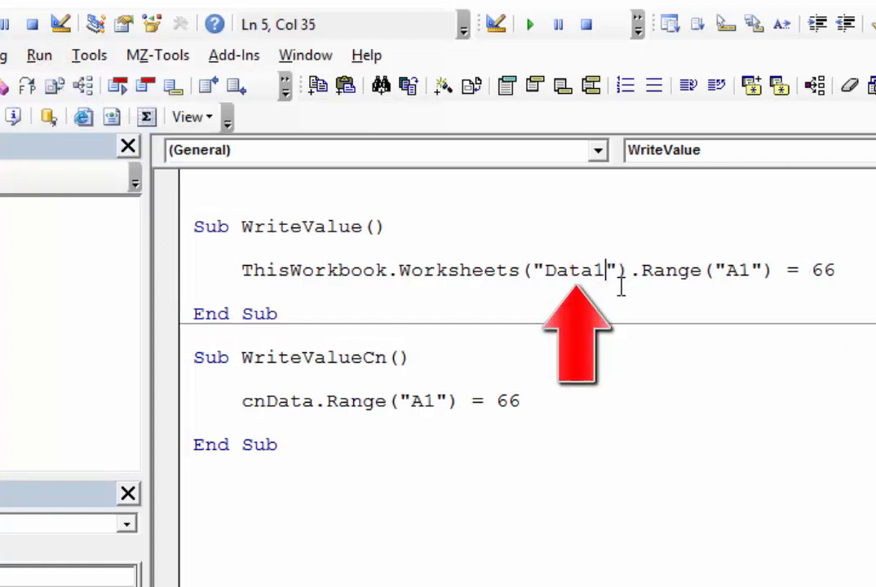
- Change the sheet name in WriteValue to "Data12"
text(2)
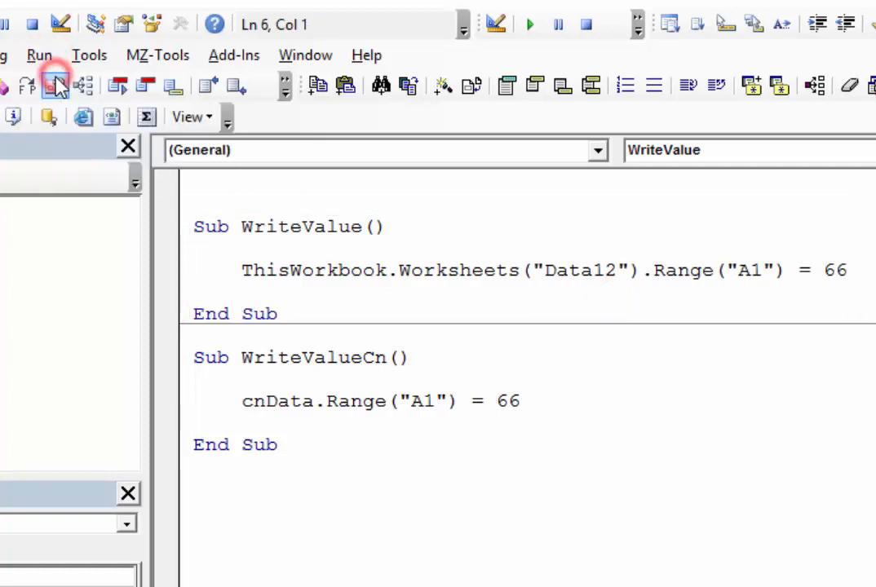
mouse_move(83, 117)
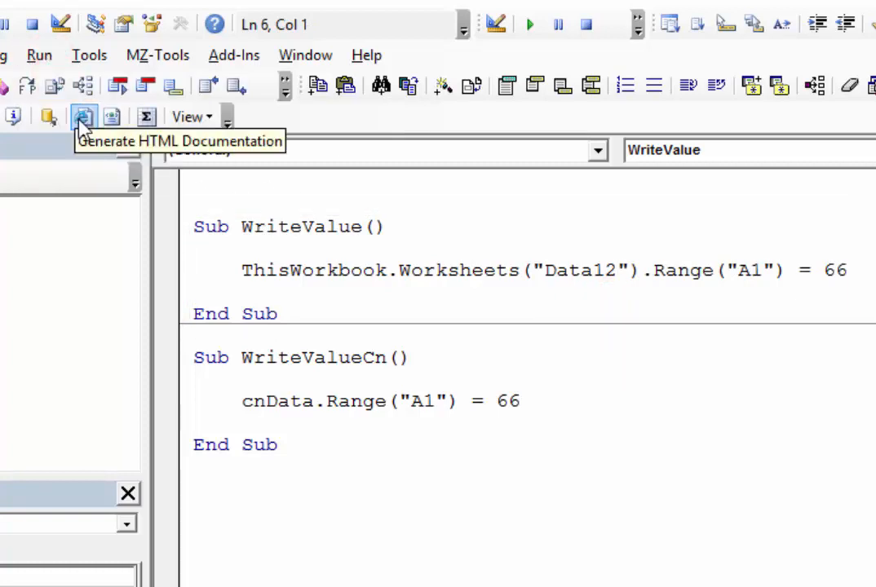